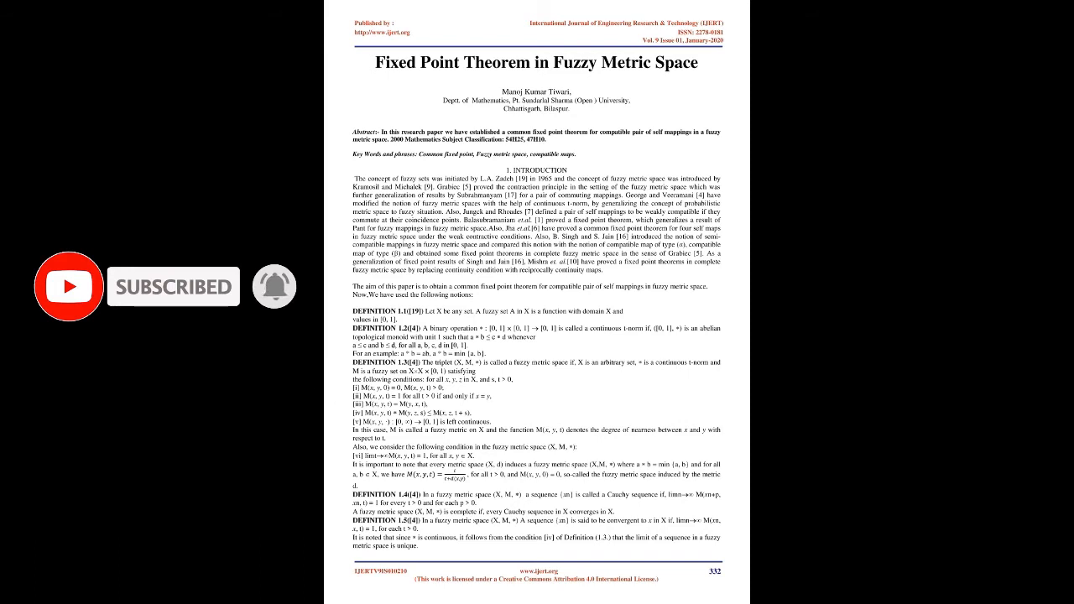
Step: Scroll to page 334 showing the Uniqueness argument and References list
scroll("down", 3)
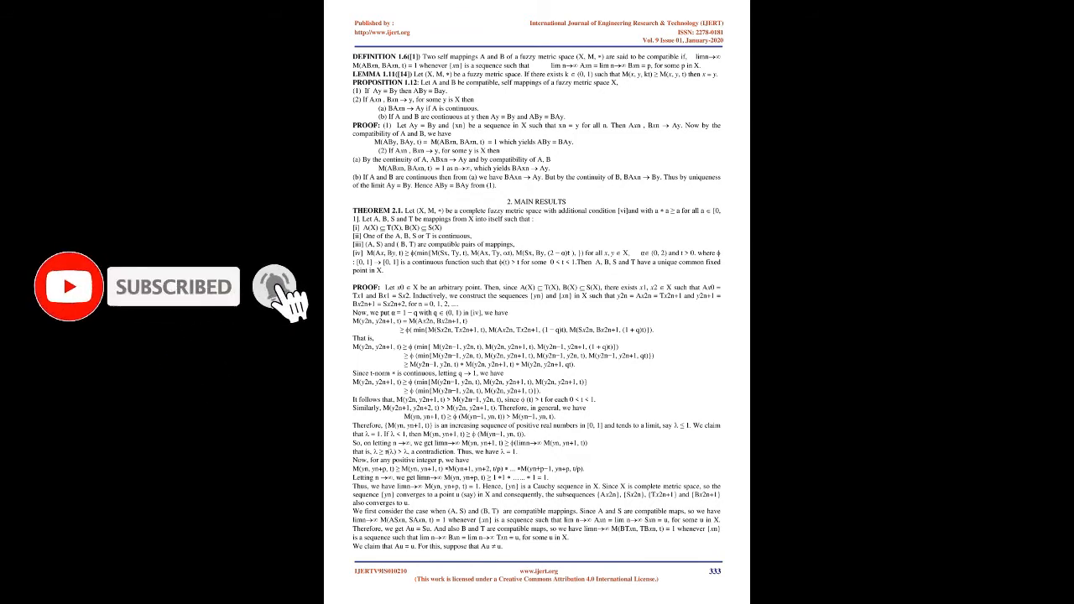
scroll("down", 3)
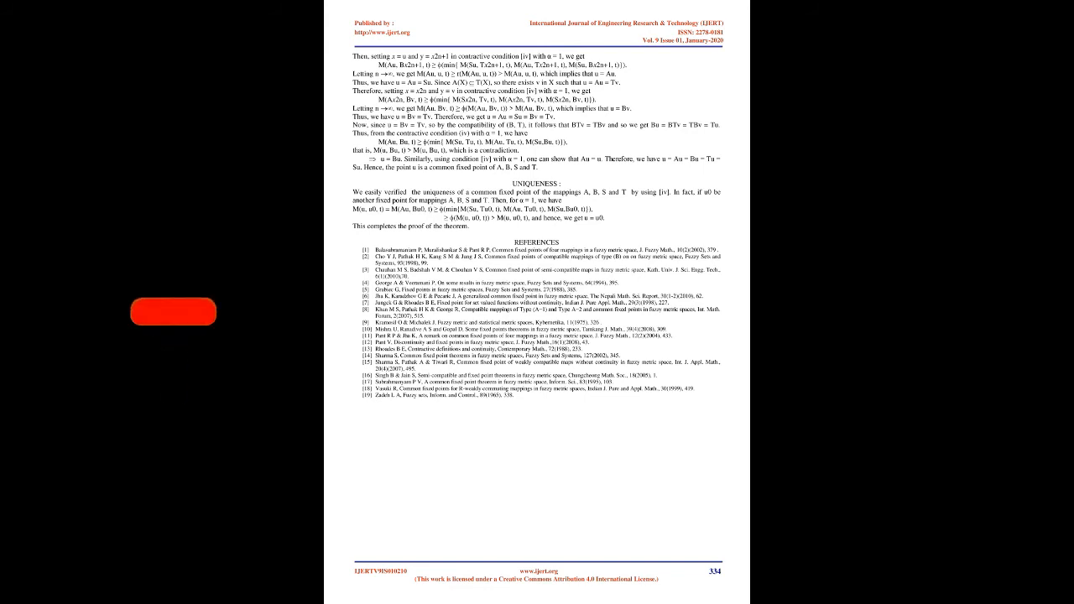
left_click(172, 312)
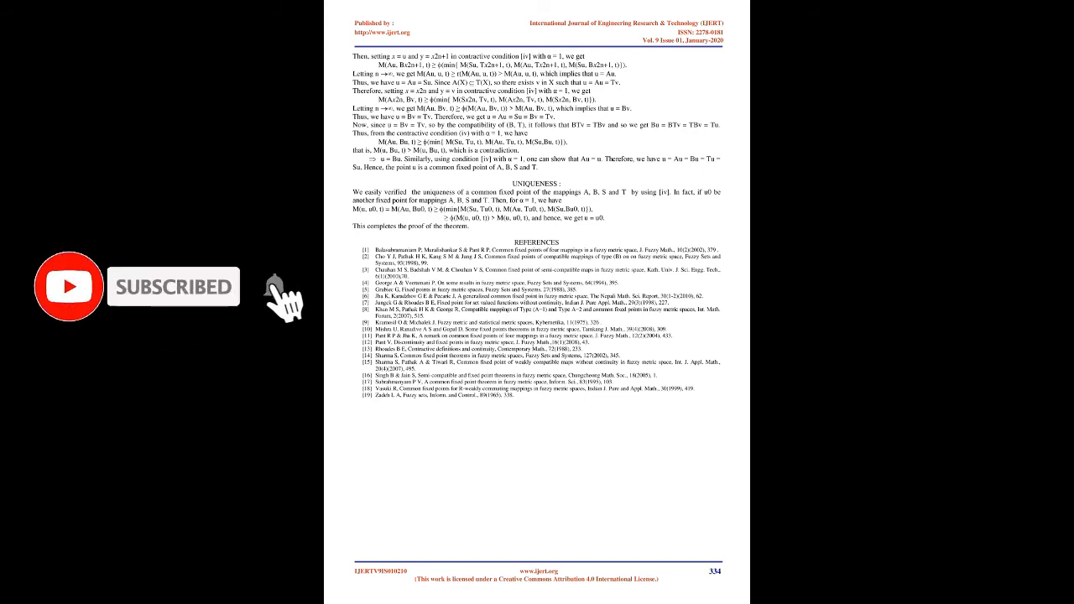